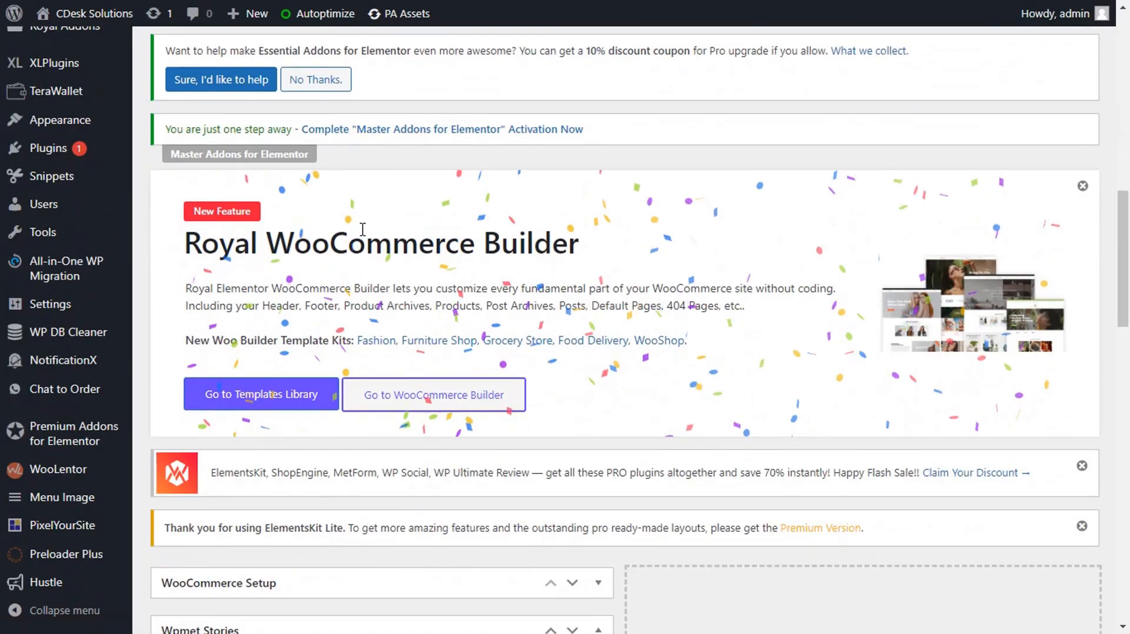
Step: On the Add Plugins page, search for 'admin notices manager'
scroll(down, 3)
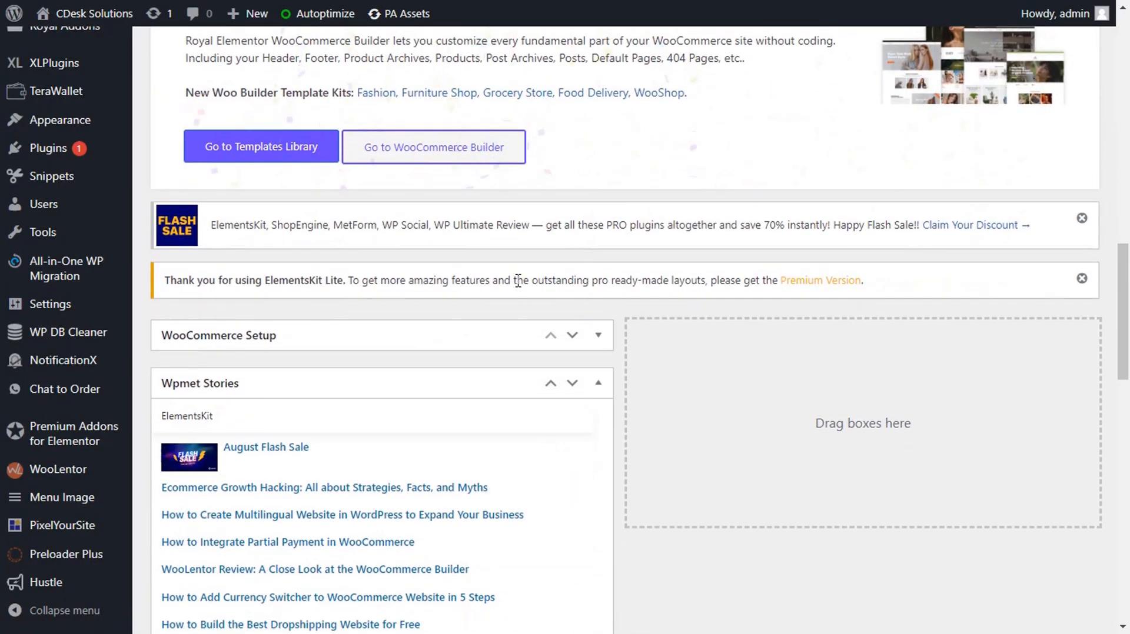
scroll(down, 3)
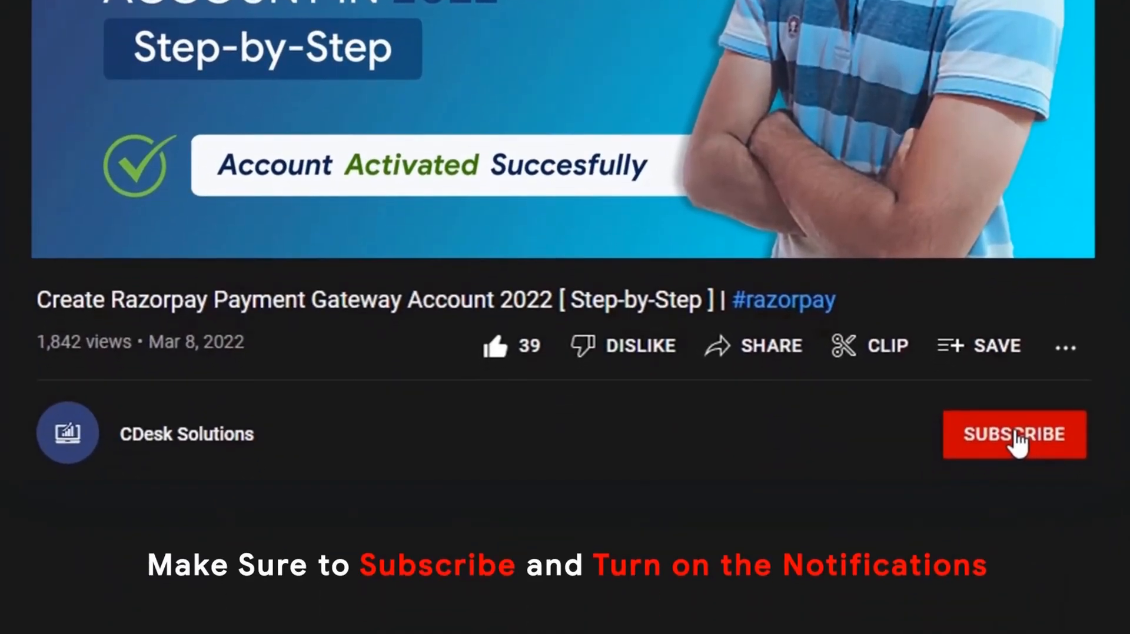
click(1014, 435)
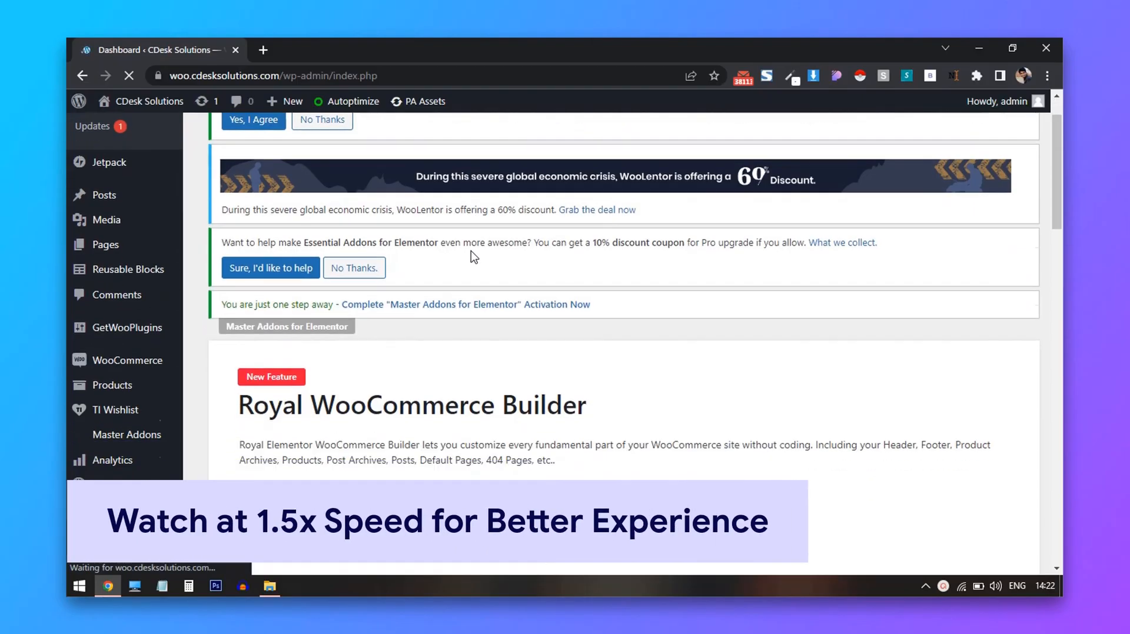
scroll(down, 3)
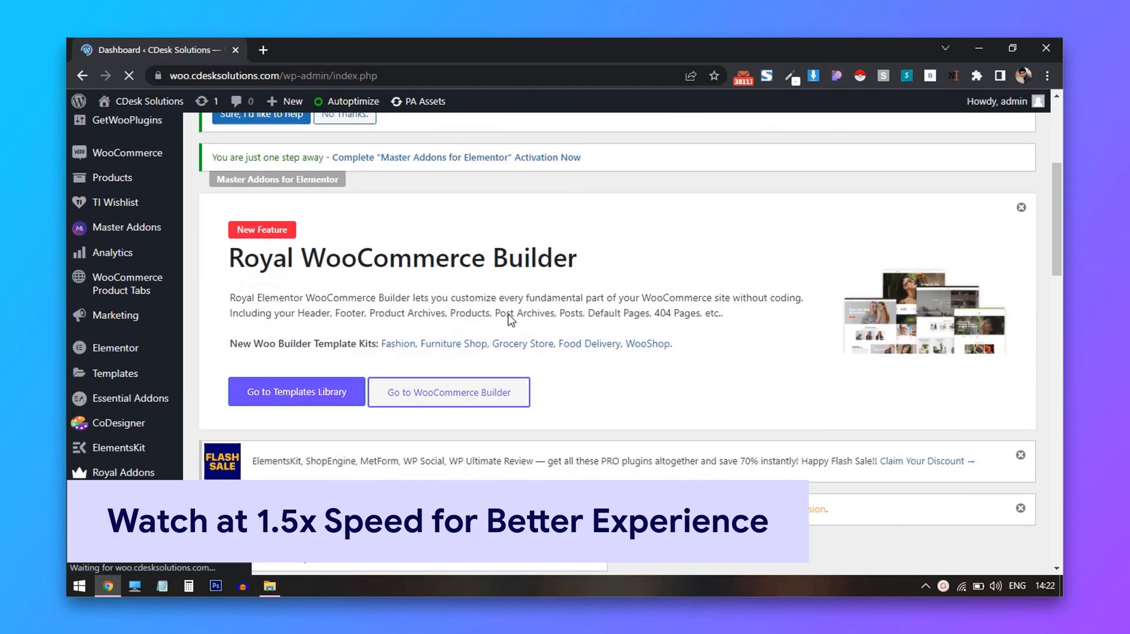
scroll(up, 3)
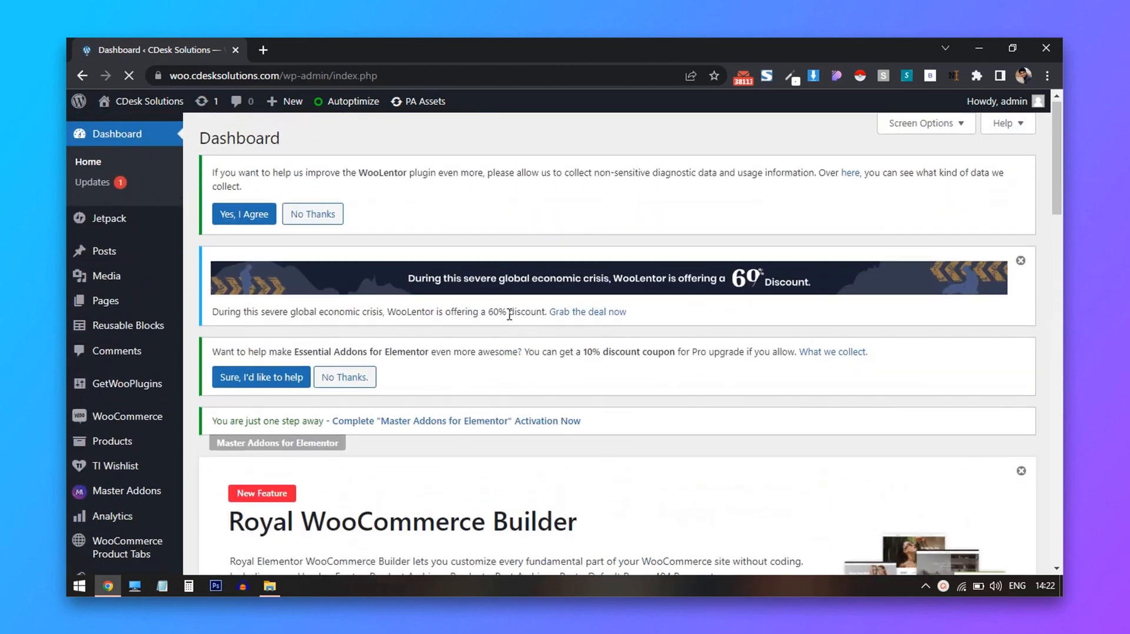
scroll(down, 3)
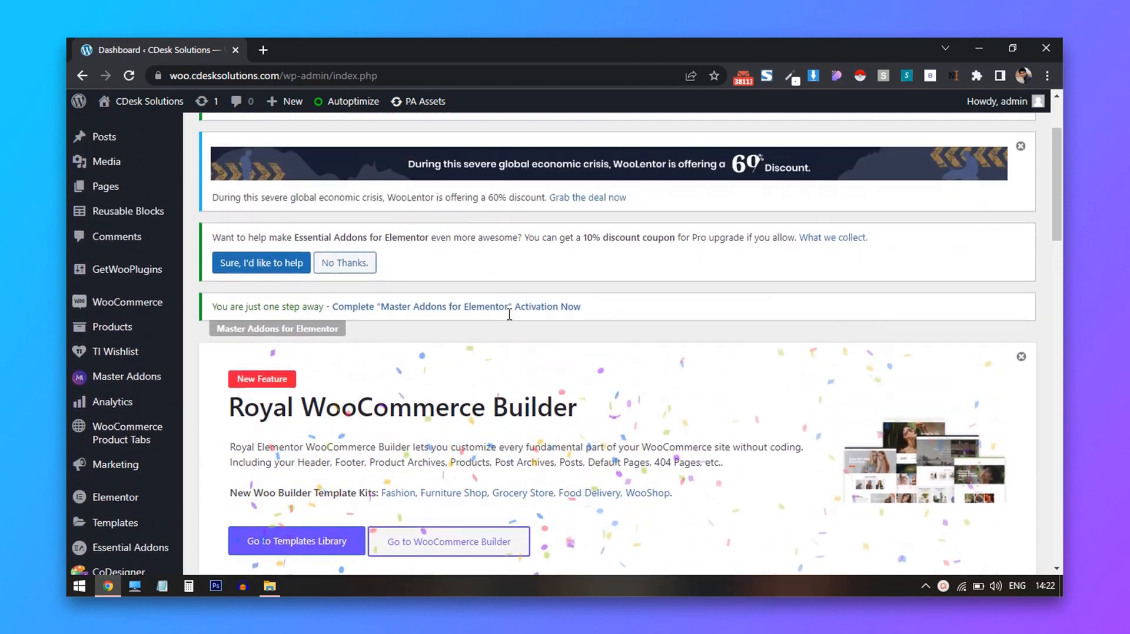
scroll(up, 3)
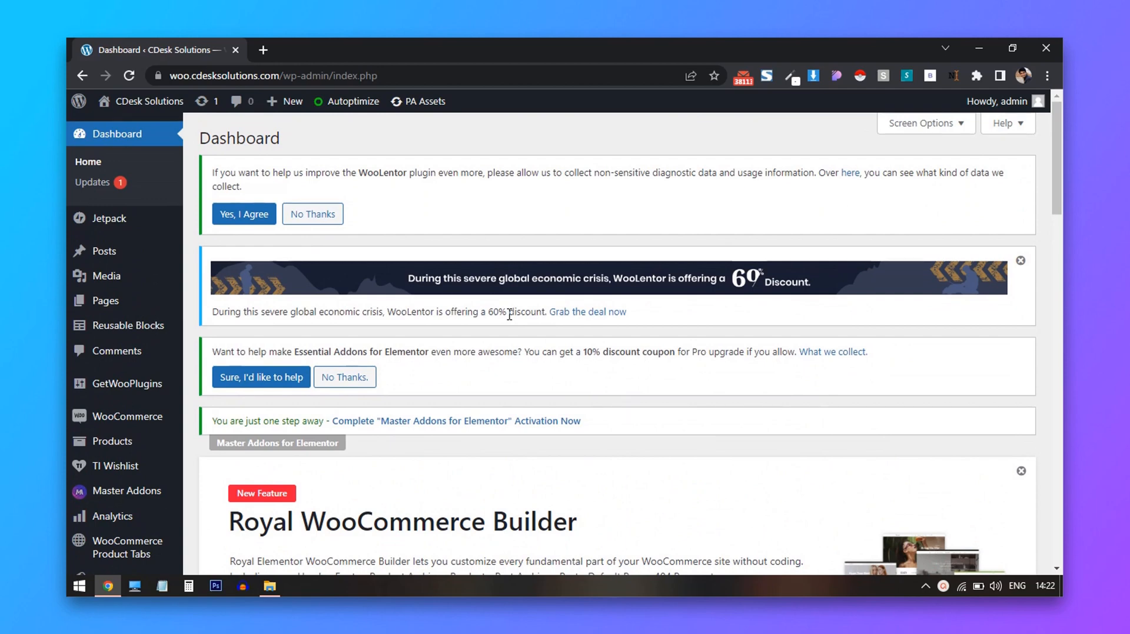
mouse_move(116, 352)
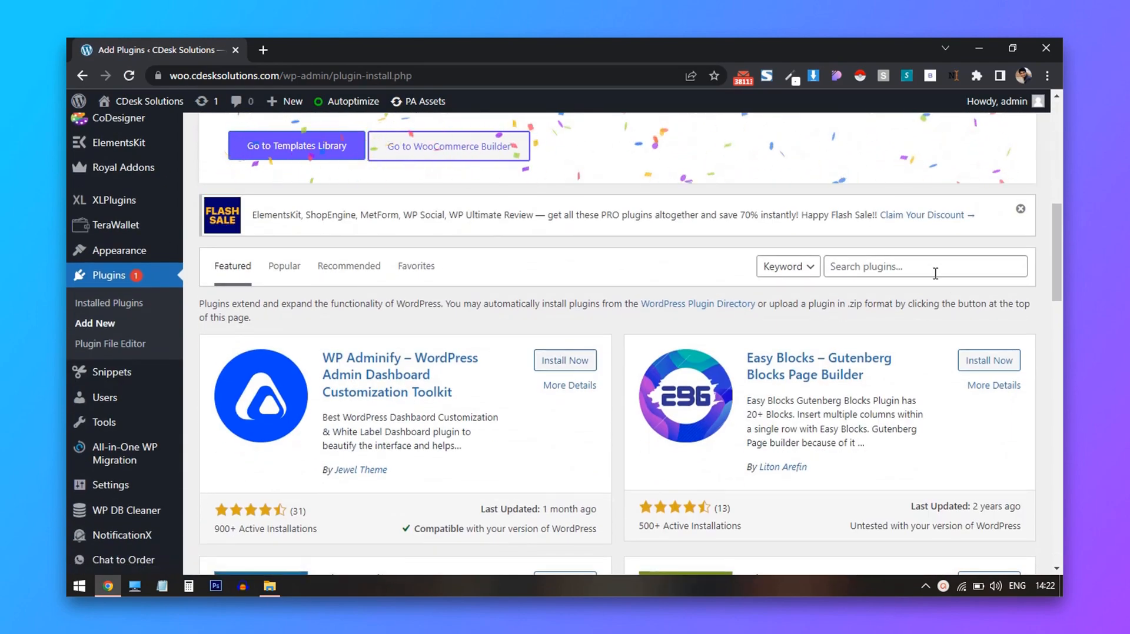
text(ad)
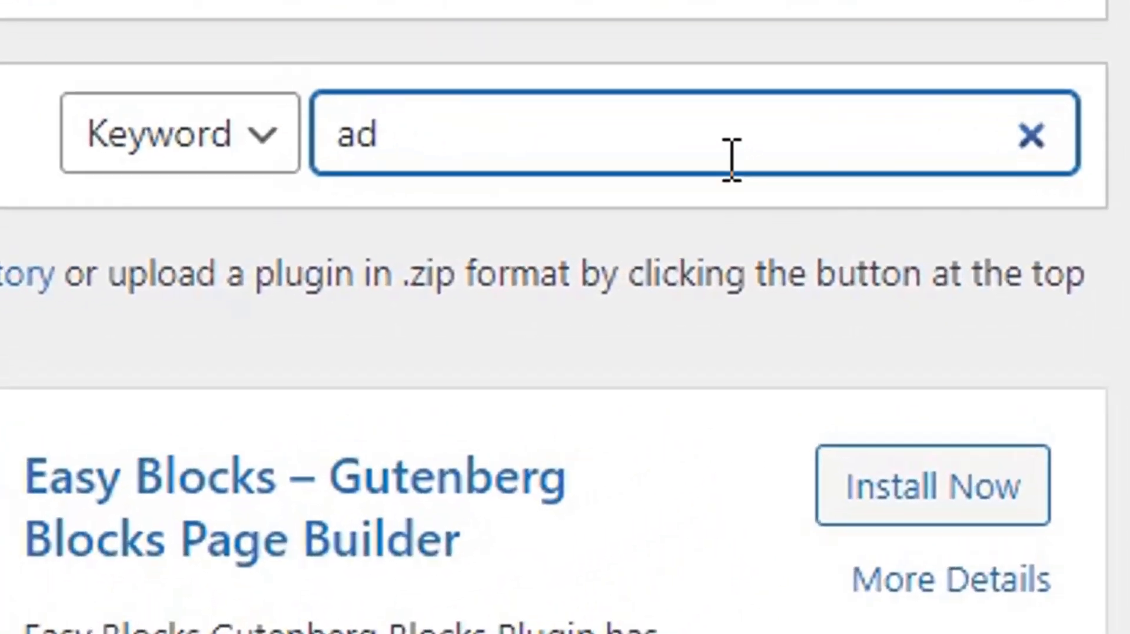
text(admin notices manager)
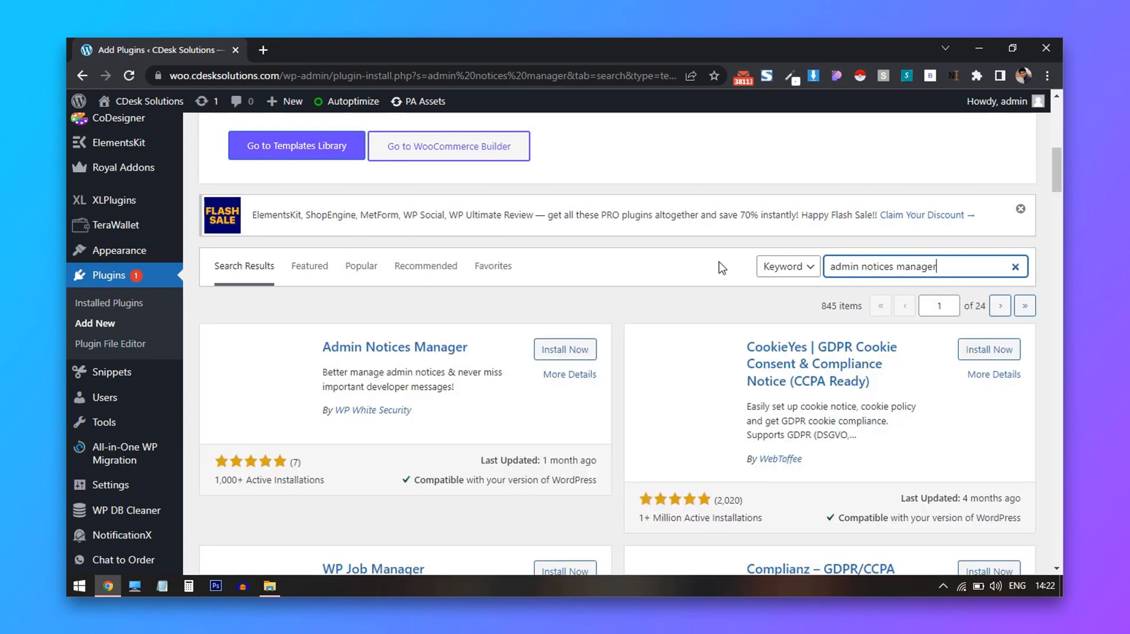
mouse_move(495, 305)
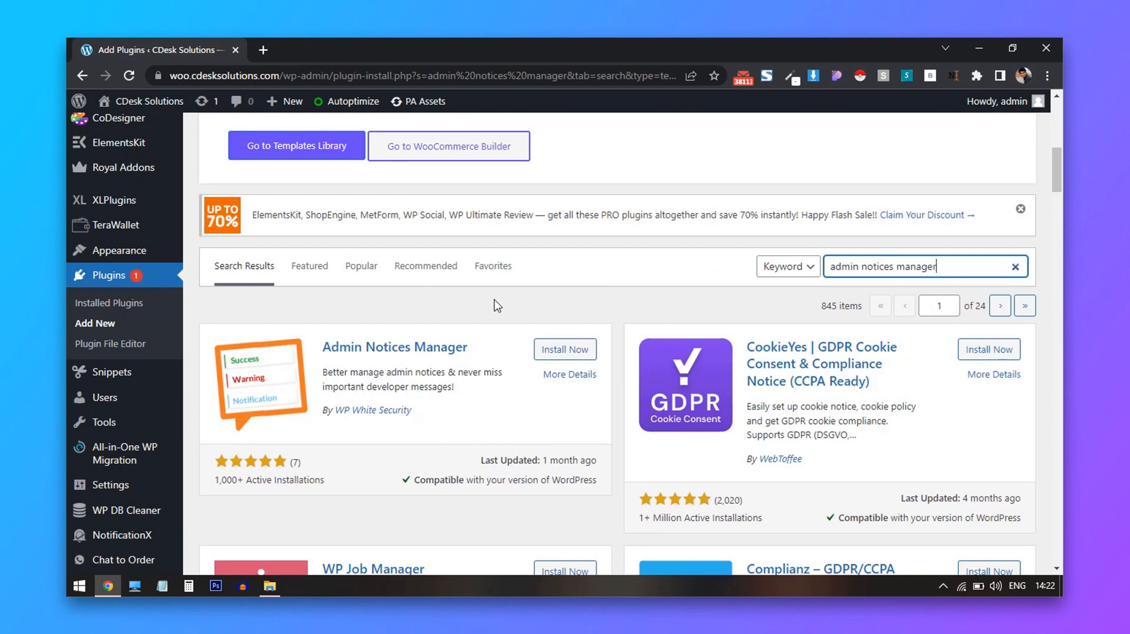
Step: Install Admin Notices Manager from the search results, then activate it
click(565, 350)
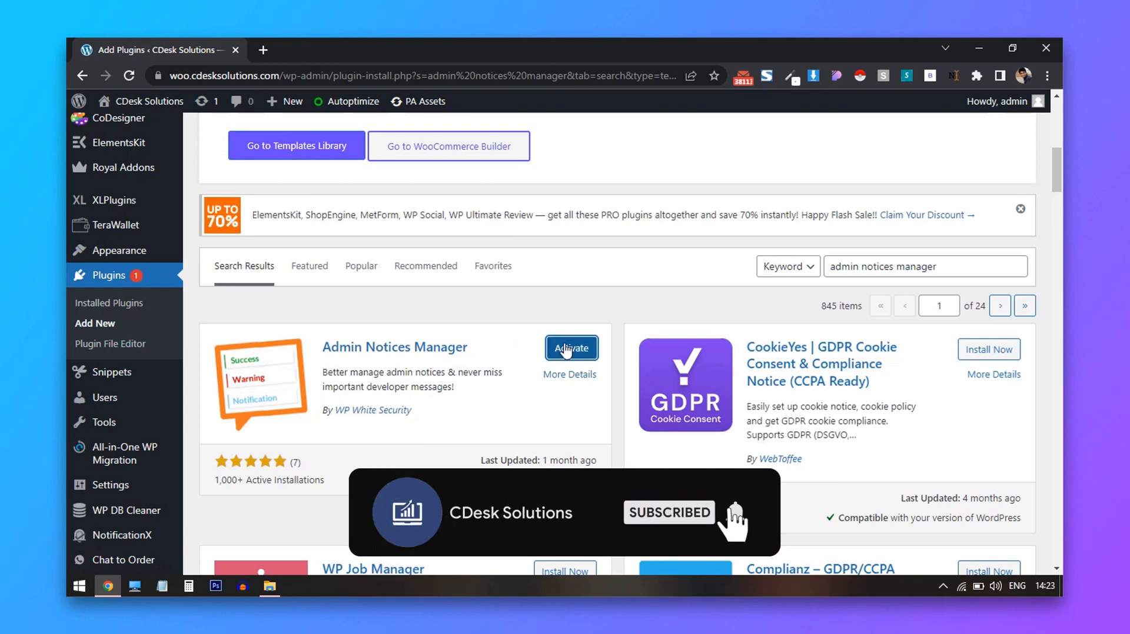
click(571, 348)
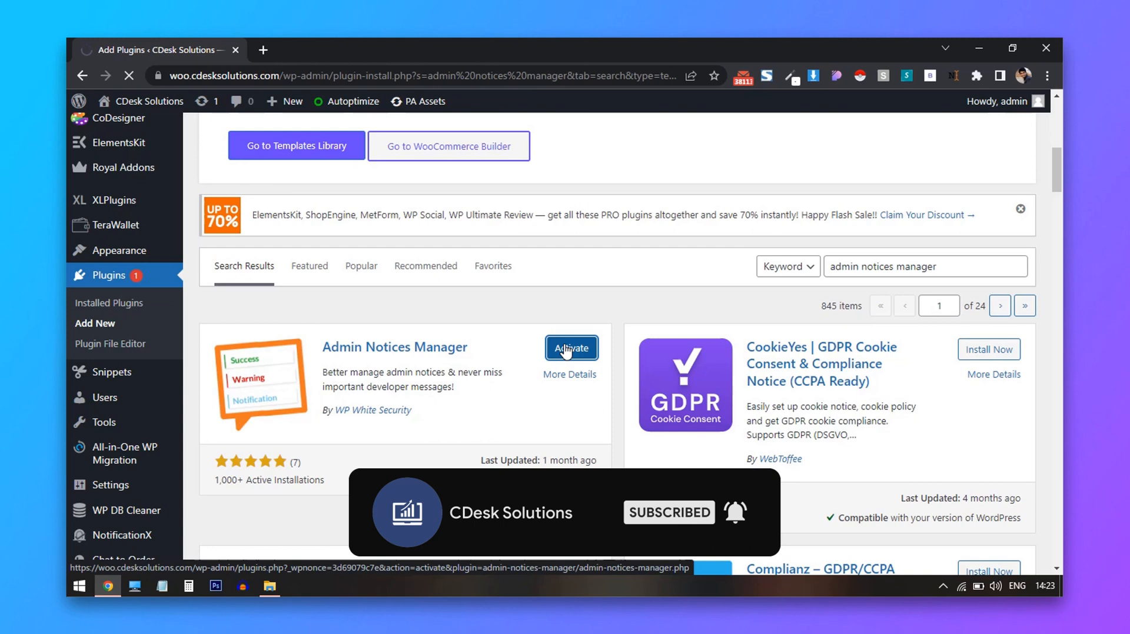
click(571, 349)
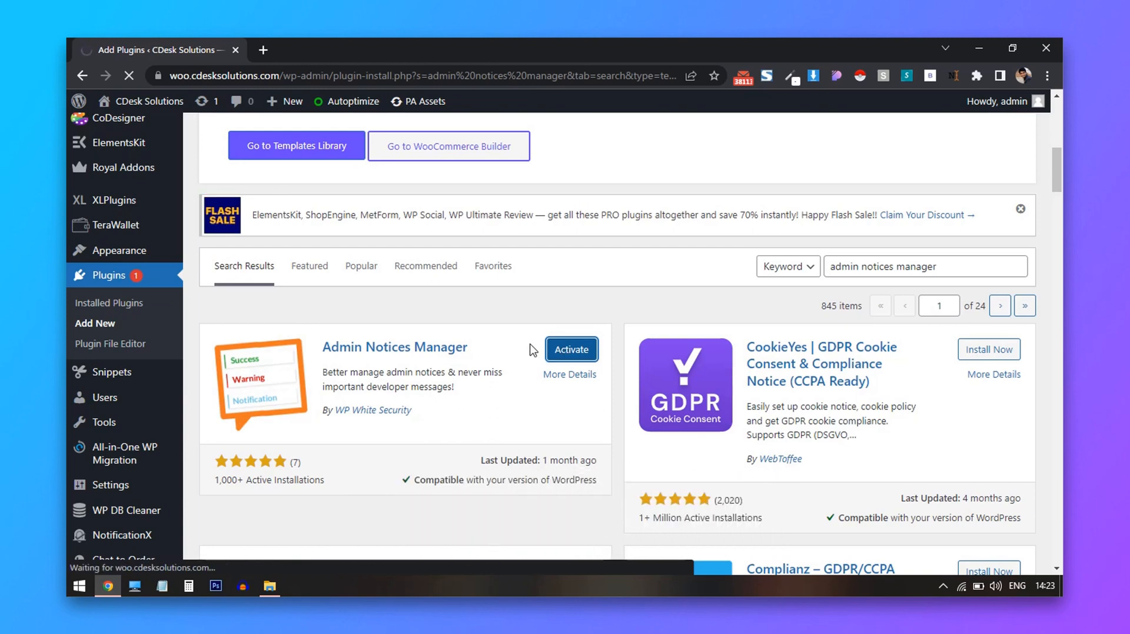
click(571, 350)
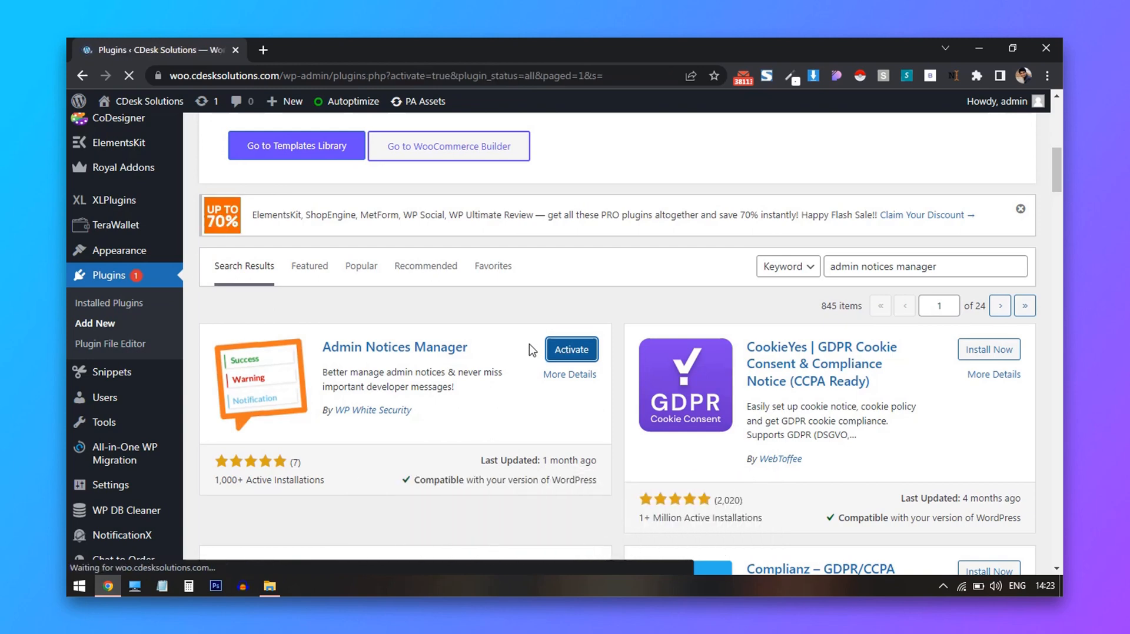
click(571, 350)
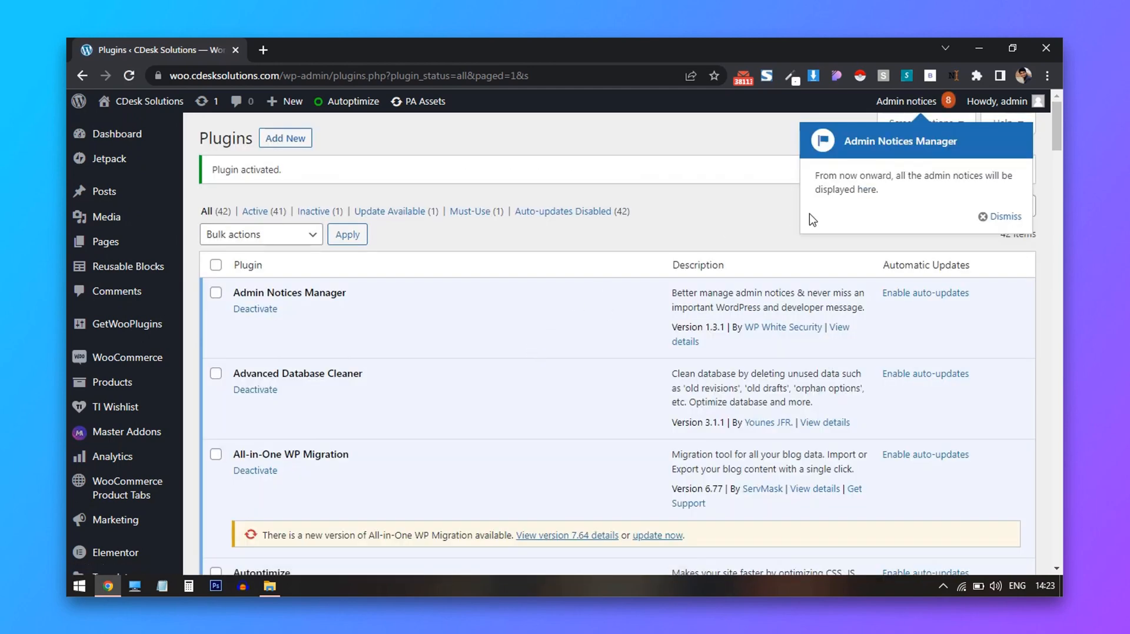
mouse_move(854, 161)
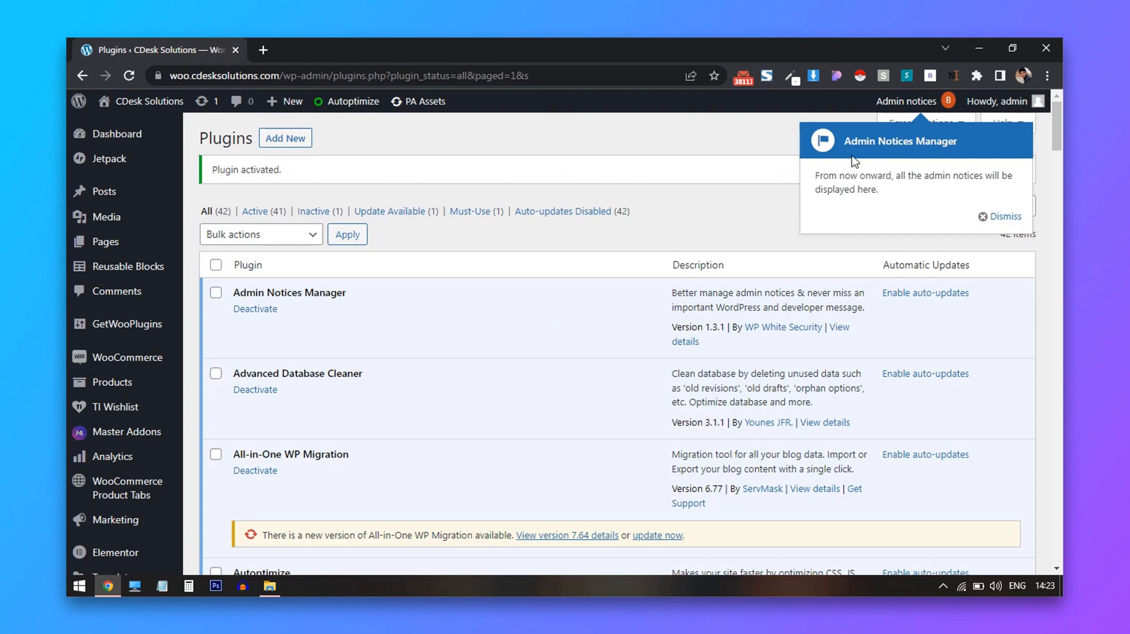
mouse_move(796, 225)
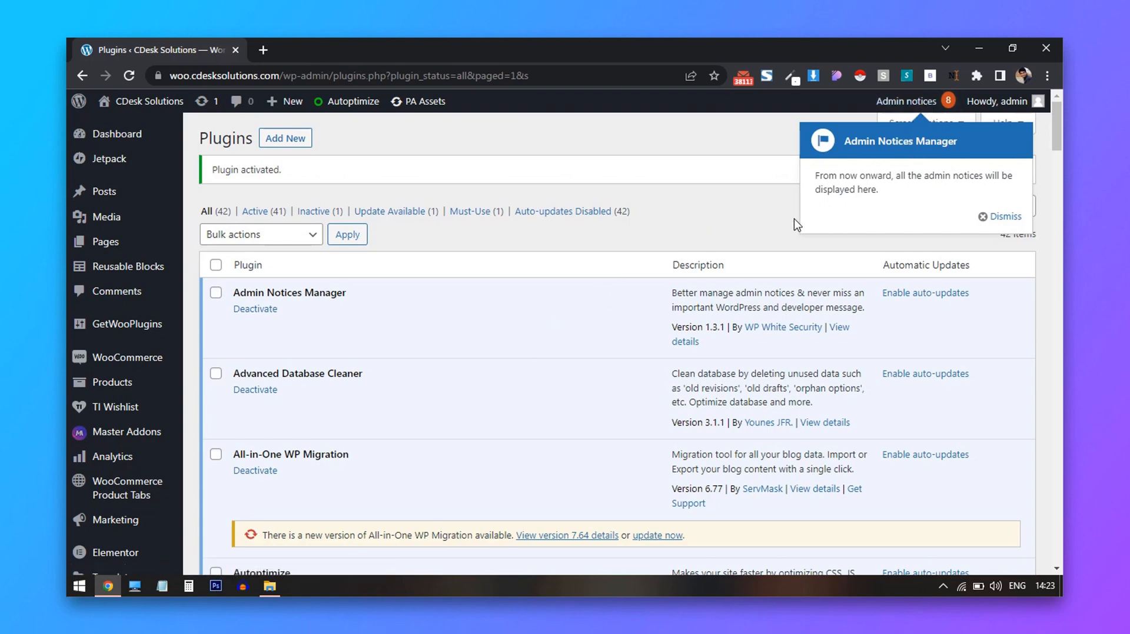
Step: Return to the Dashboard and view the notices collected under Admin notices
click(116, 135)
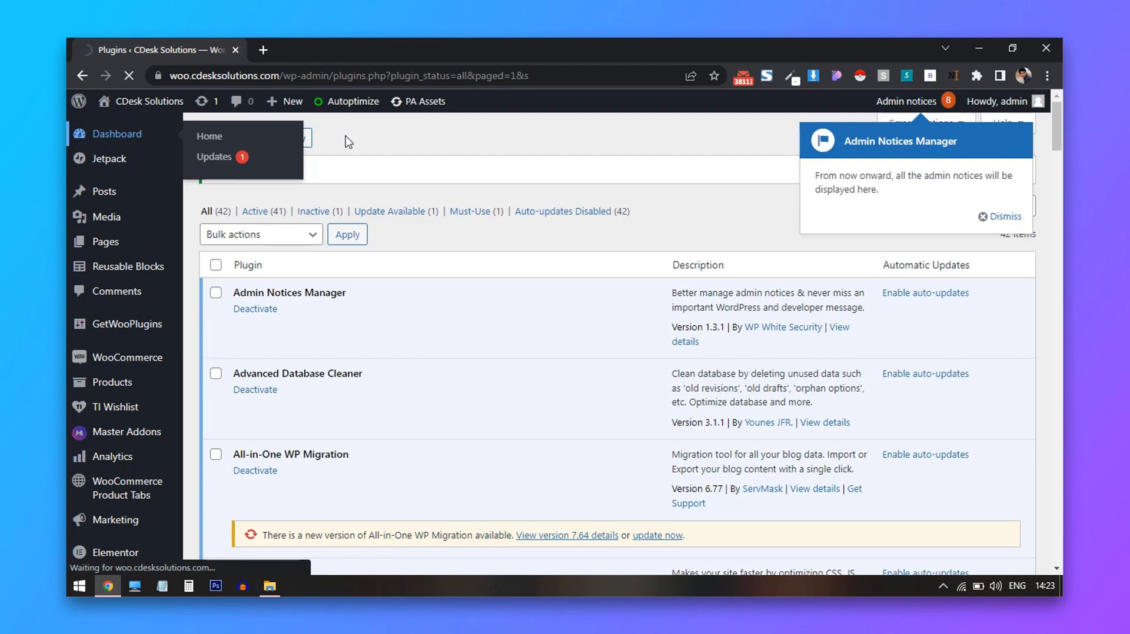
click(209, 135)
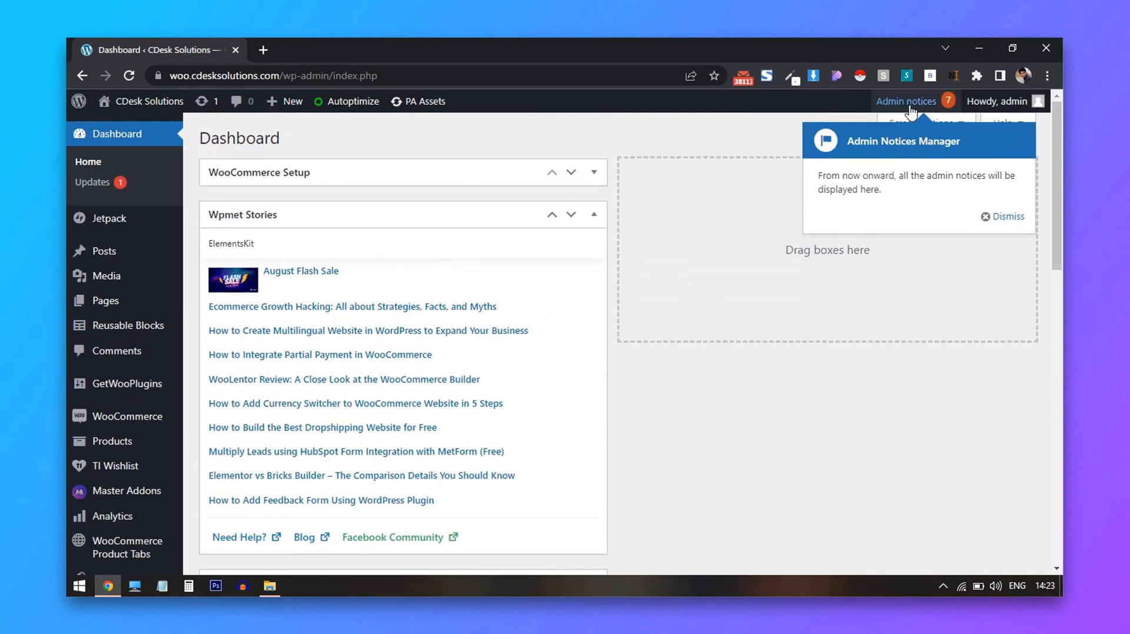
click(905, 101)
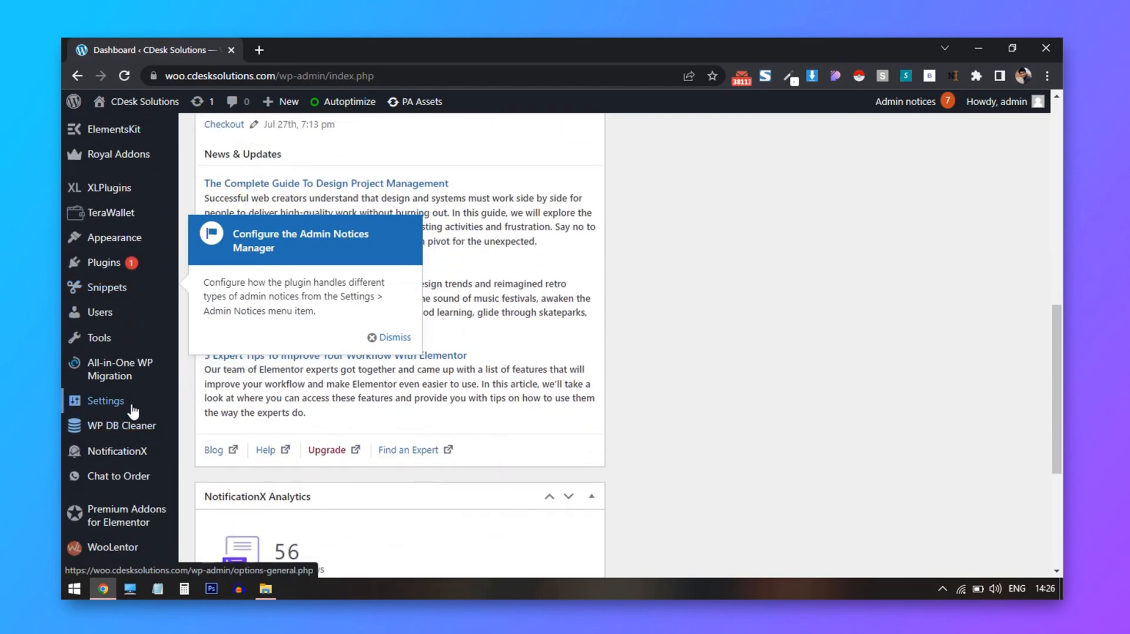
Step: Open Settings > Admin Notices and scroll through its notice-handling and popup styling options
click(105, 400)
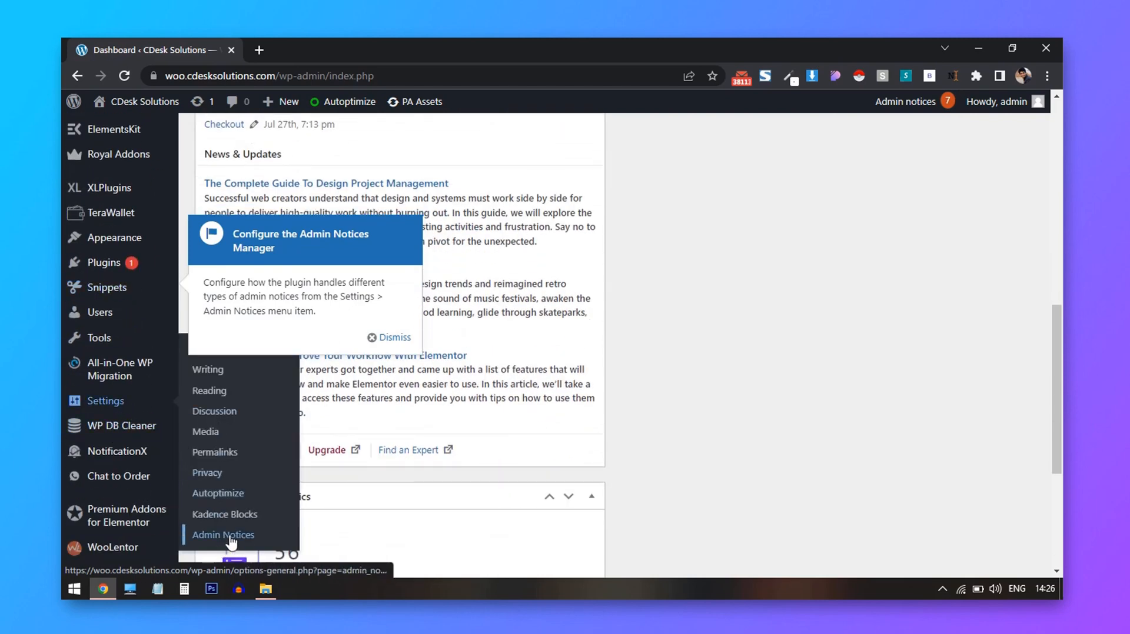
click(223, 535)
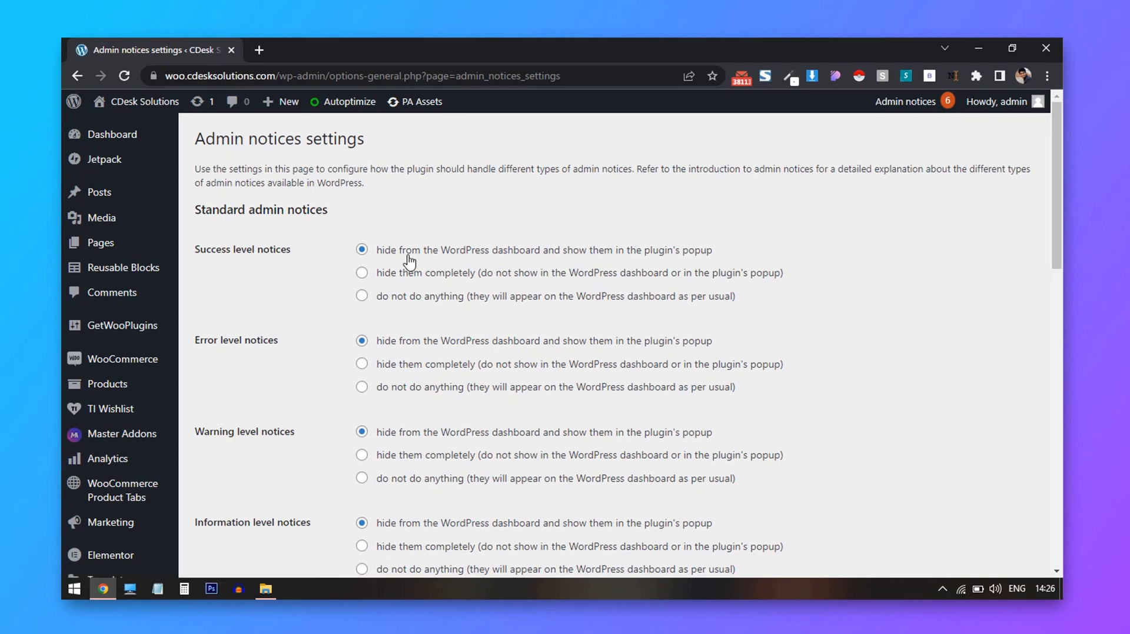
mouse_move(312, 281)
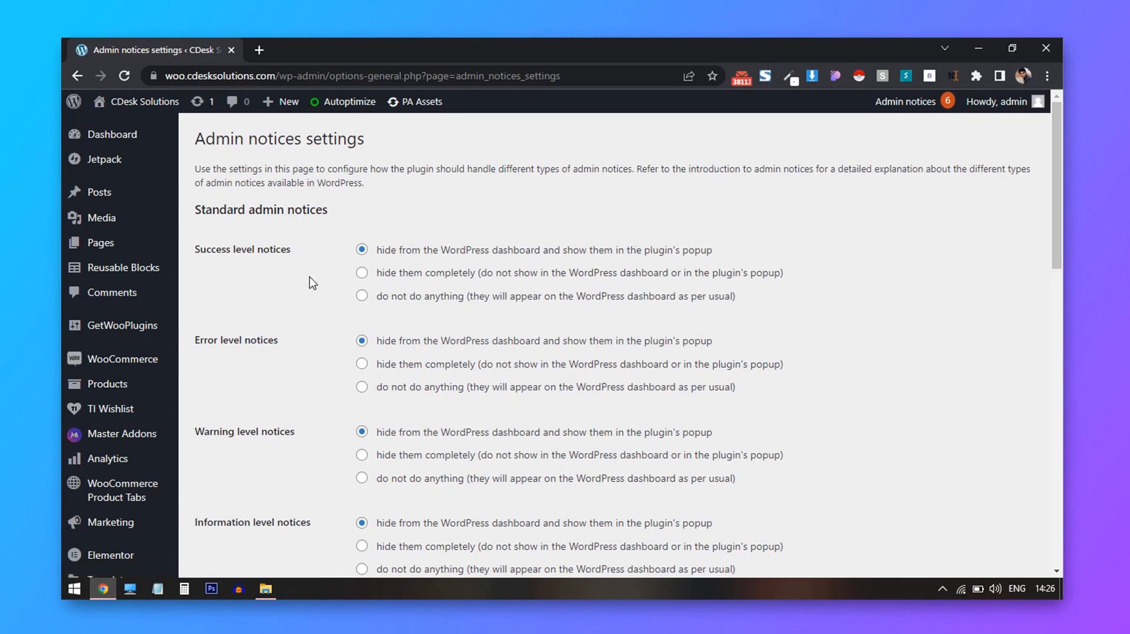
scroll(down, 3)
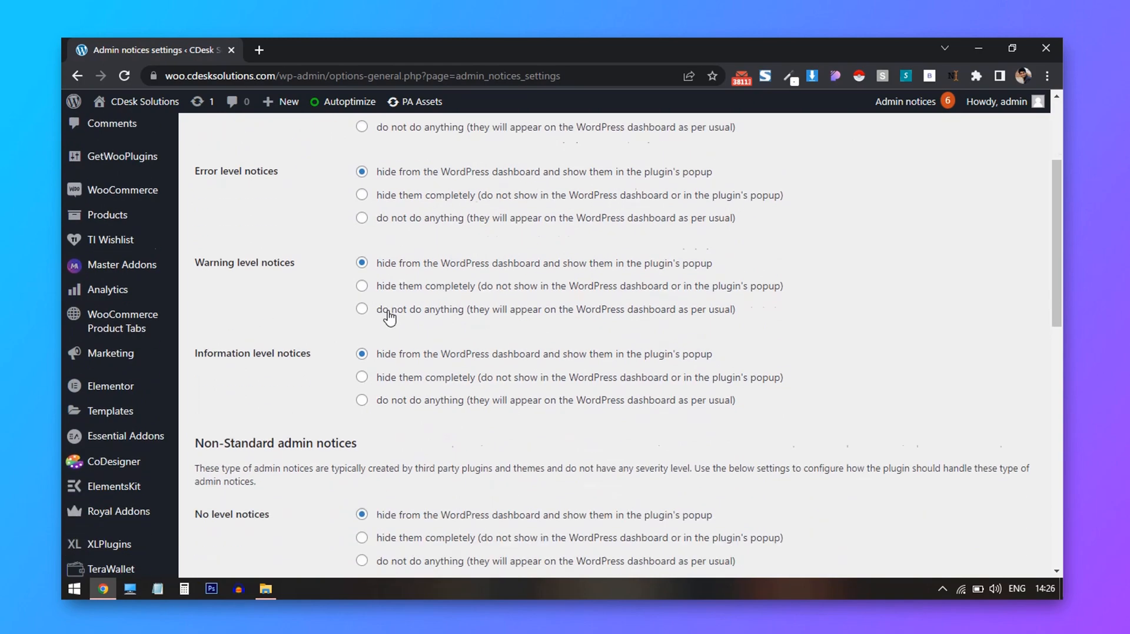
scroll(down, 3)
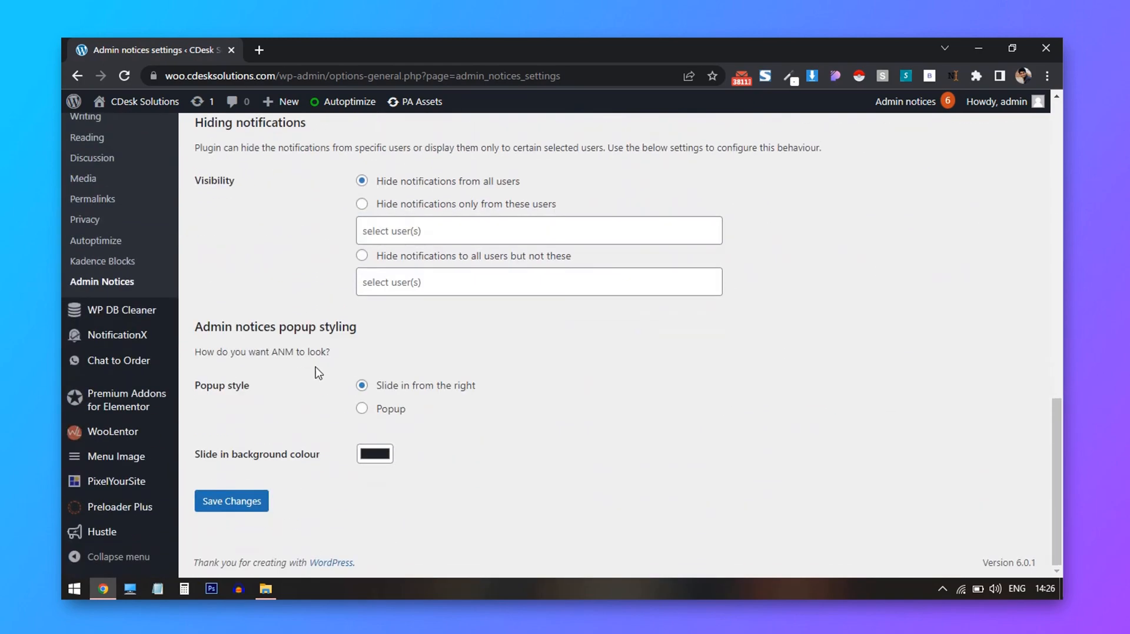